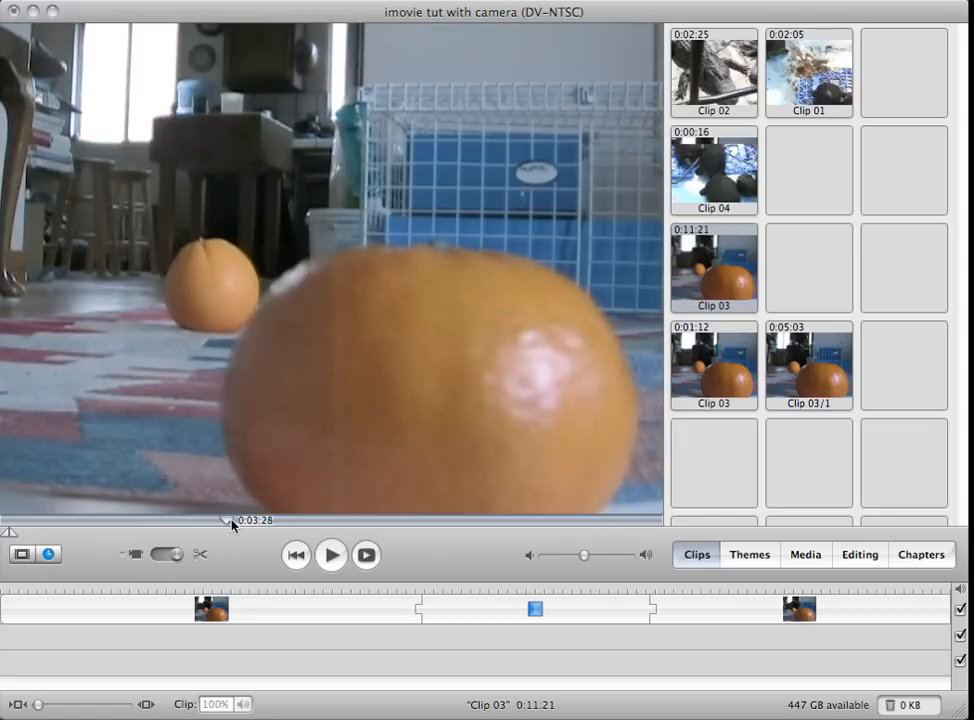
Scrub the playhead back to the movie's start, where the front orange is sharp
left_click_drag(233, 520, 525, 520)
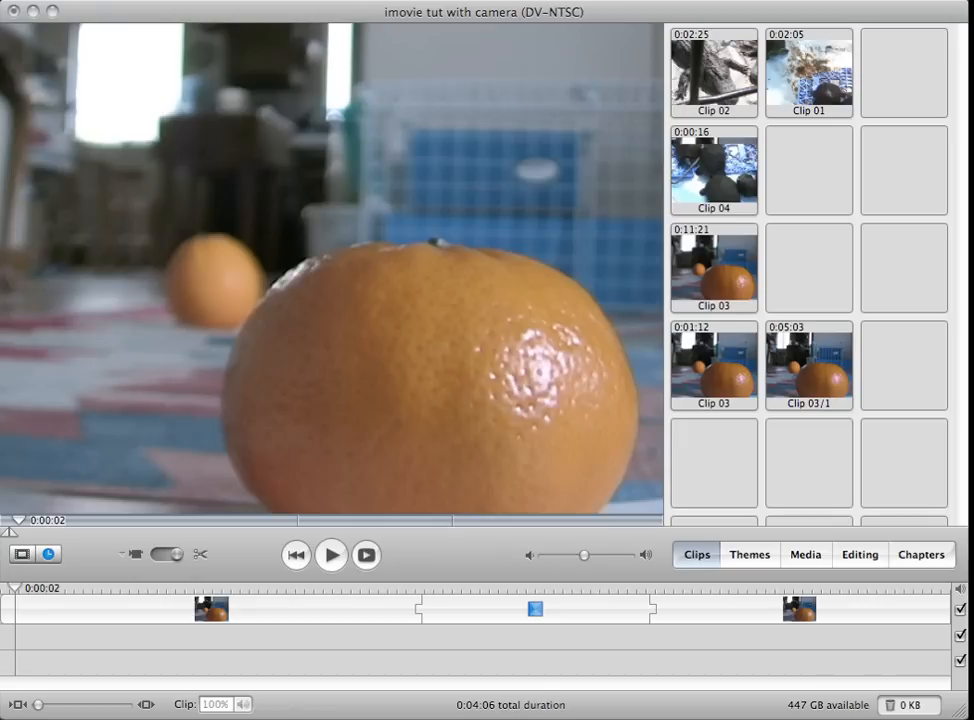
mouse_move(9, 585)
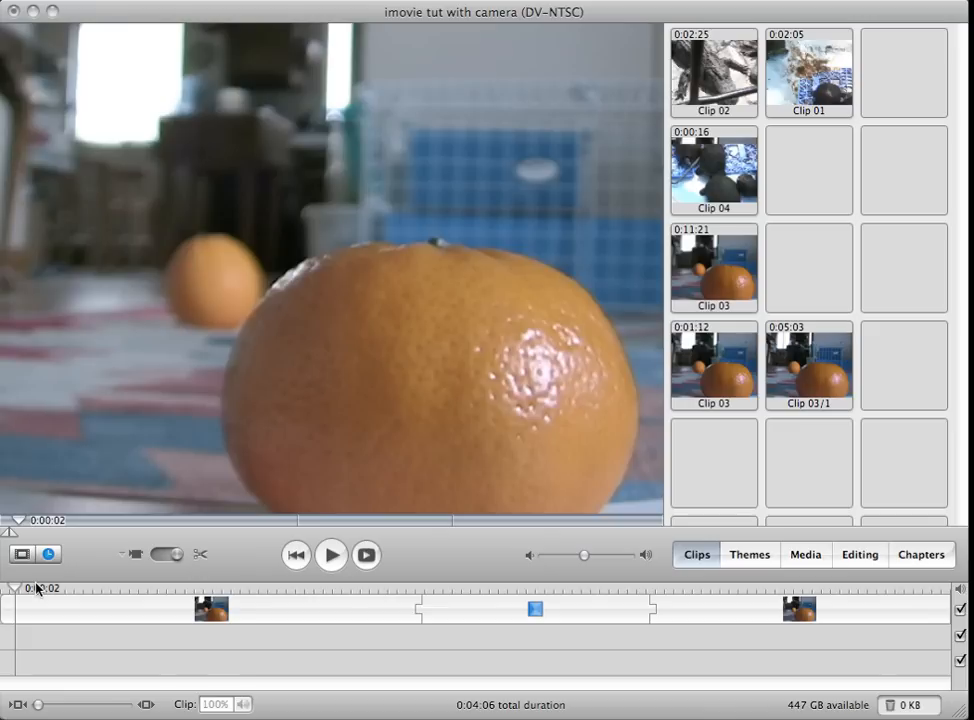
mouse_move(718, 277)
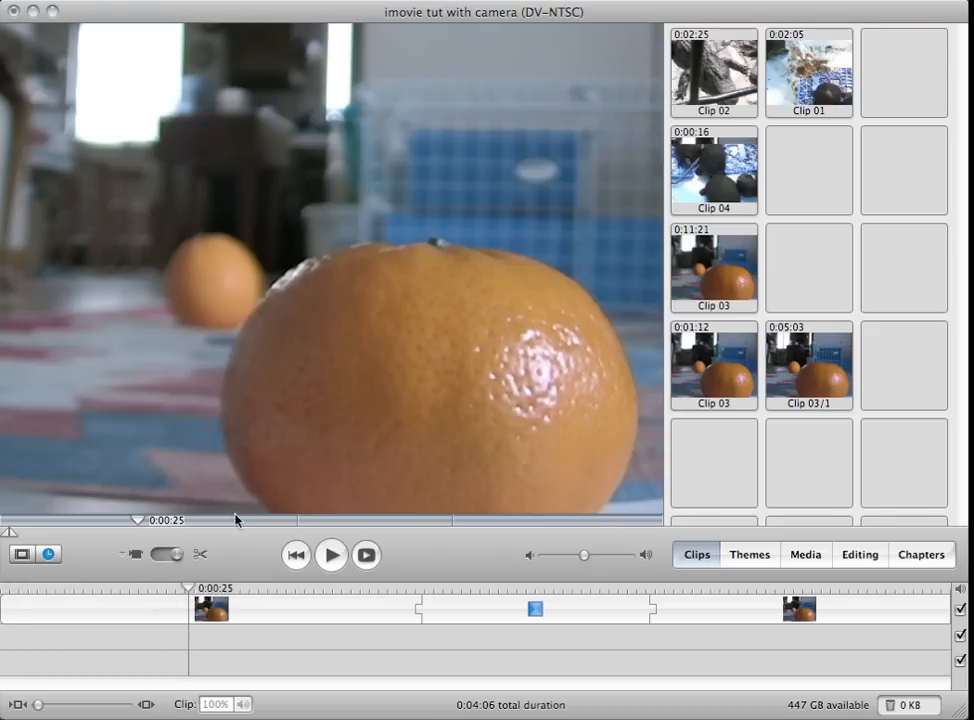
Scrub forward to 3:11, where the front orange blurs and the back one is sharp
left_click_drag(183, 588, 765, 588)
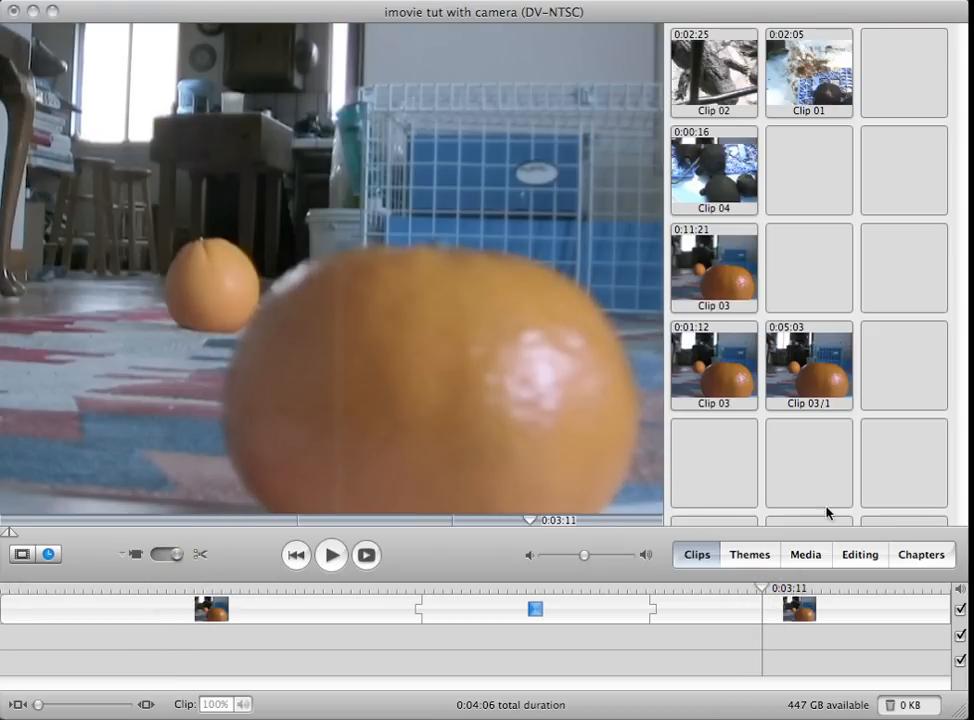
Select Cross Dissolve in the Transitions list, then play and stop the movie preview
left_click(858, 554)
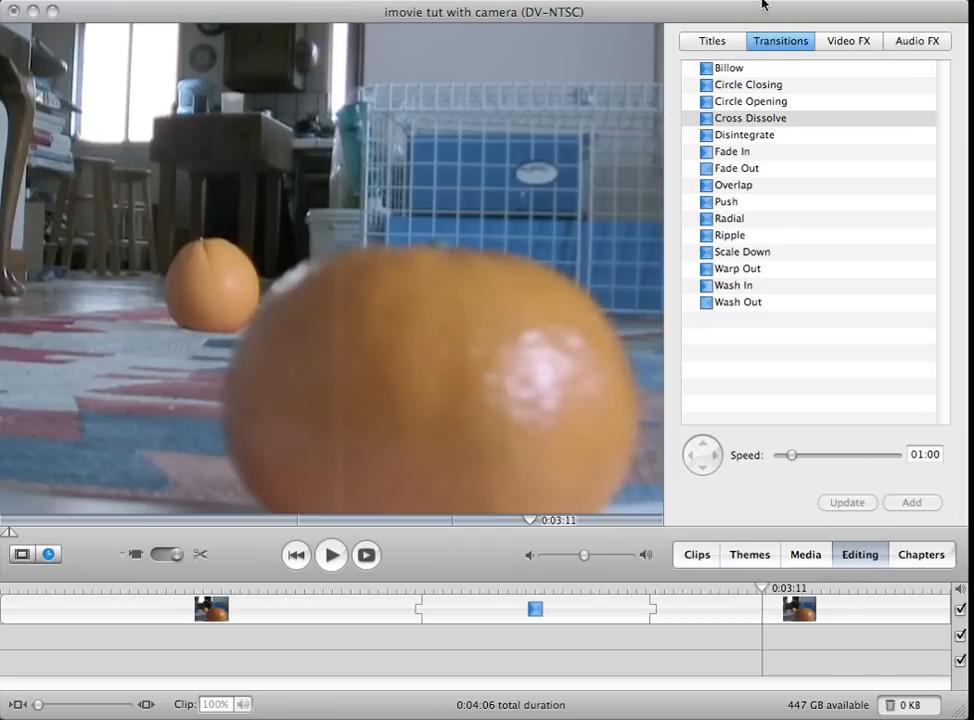
mouse_move(712, 120)
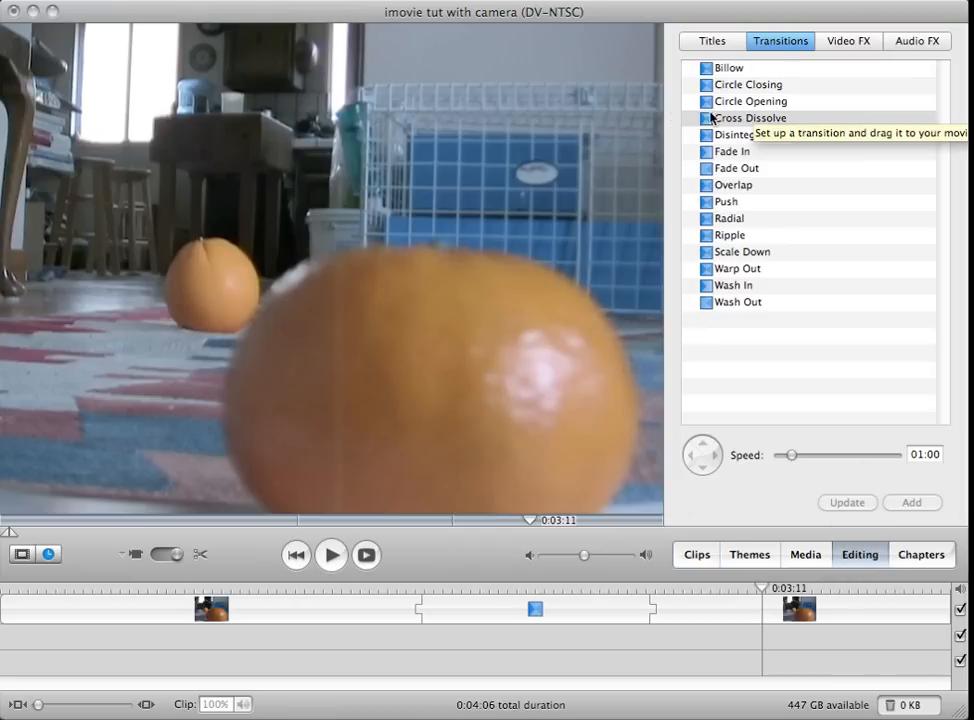
left_click(537, 608)
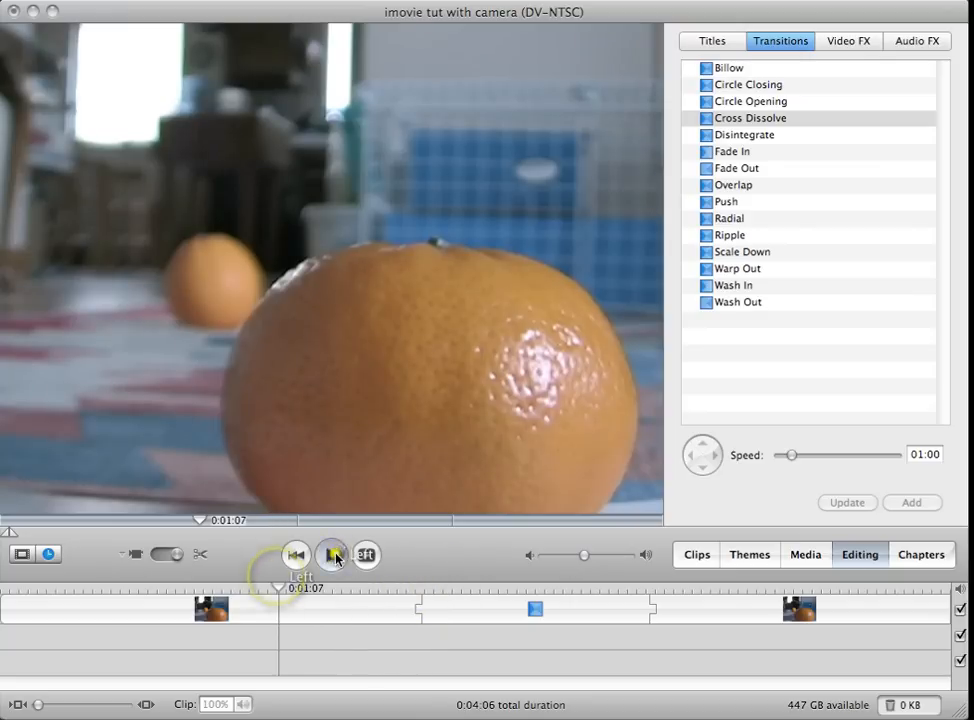
left_click(331, 555)
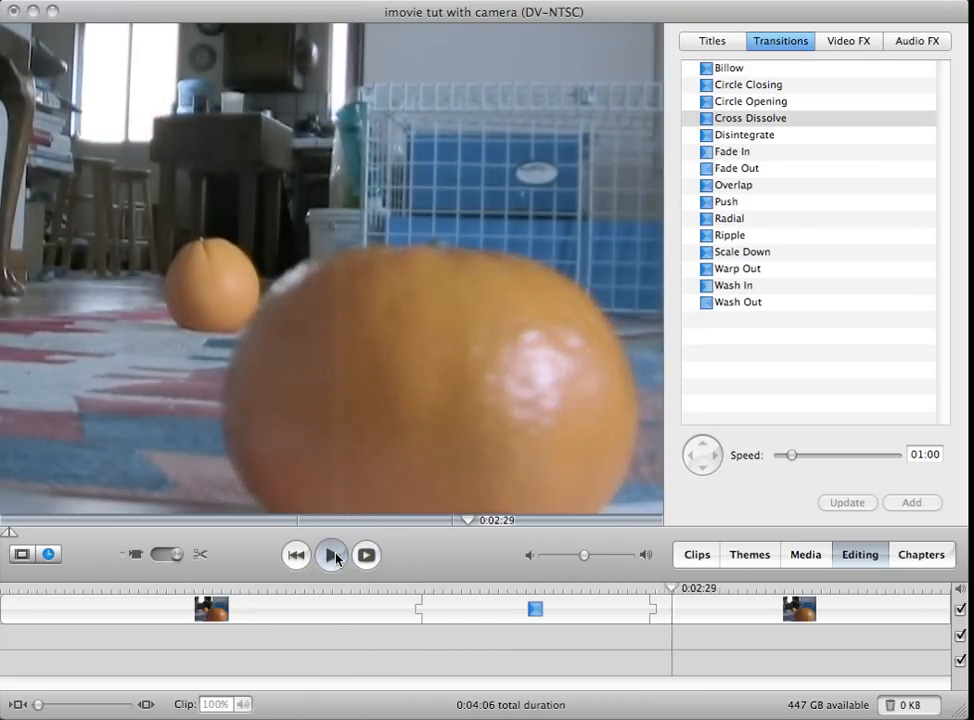
left_click(331, 555)
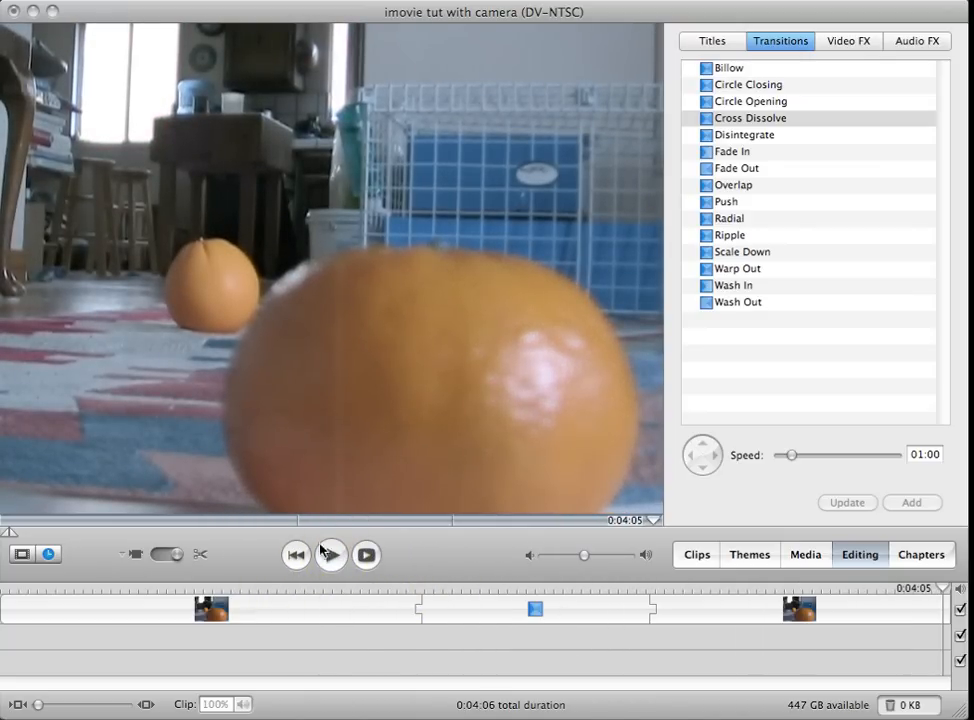